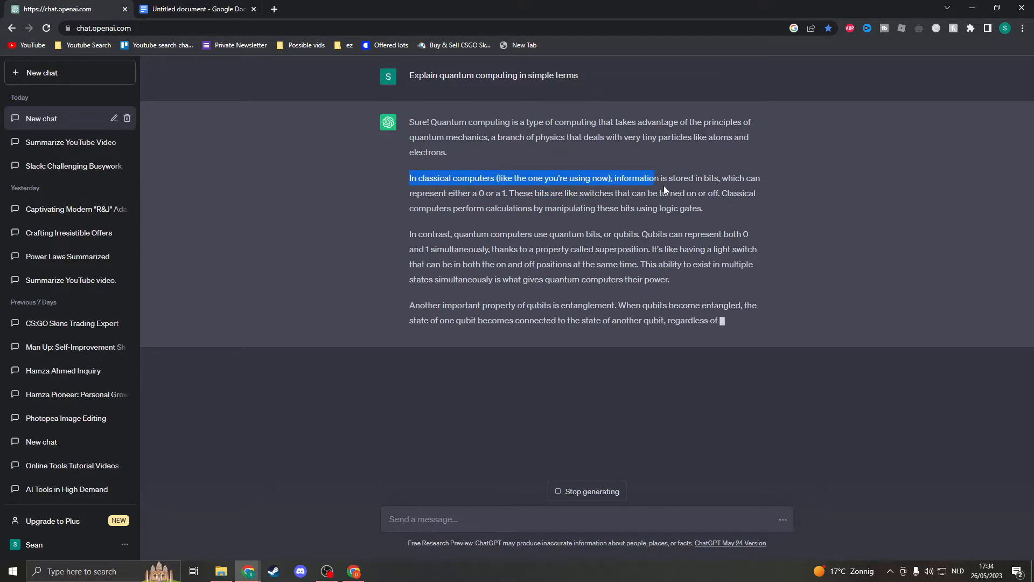
Copy ChatGPT's 'In classical computers…' paragraph into a new Google Doc.
left_click(194, 10)
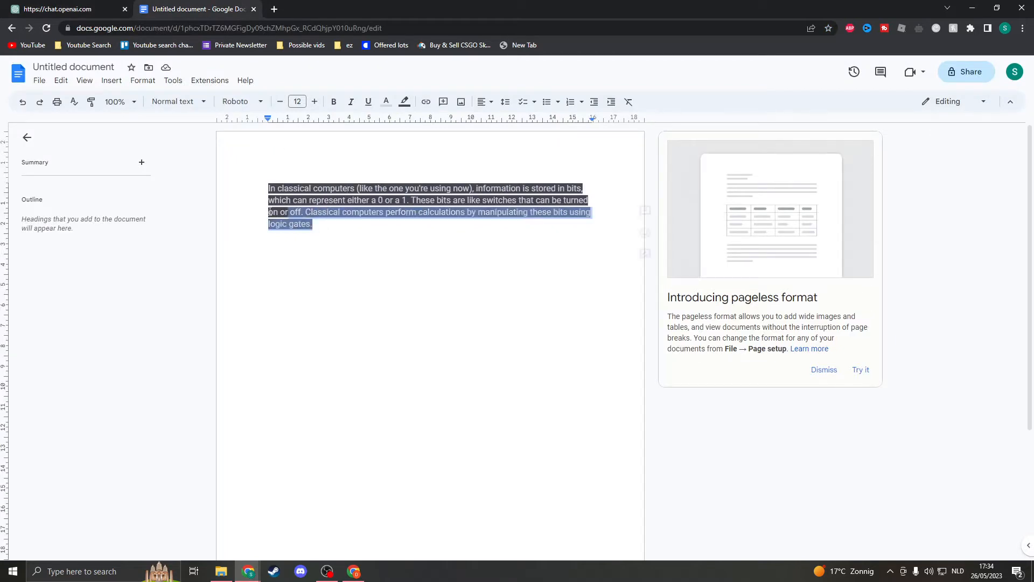
Set the pasted paragraph's highlight colour to None, clearing its dark background.
left_click(386, 101)
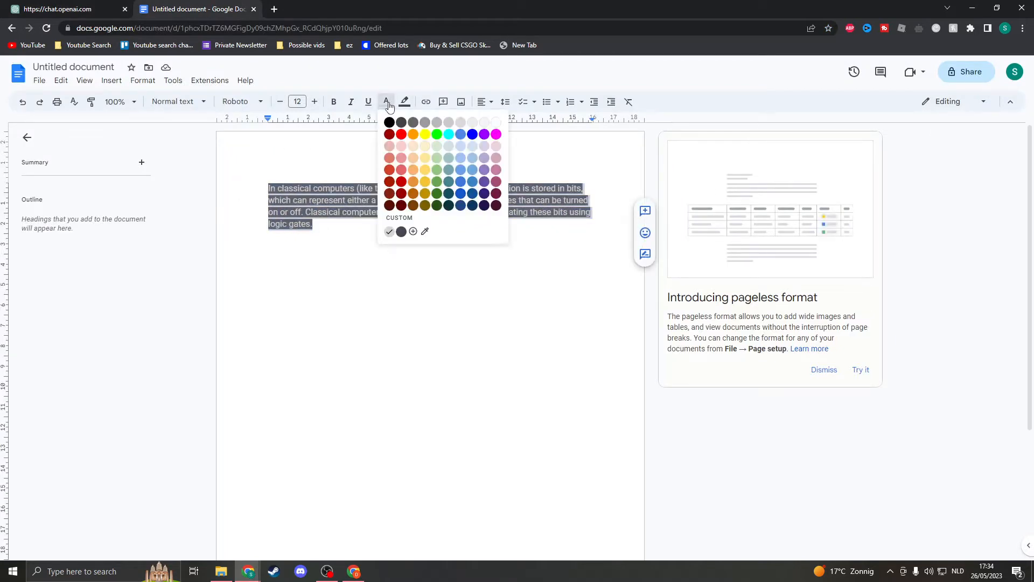
left_click(404, 101)
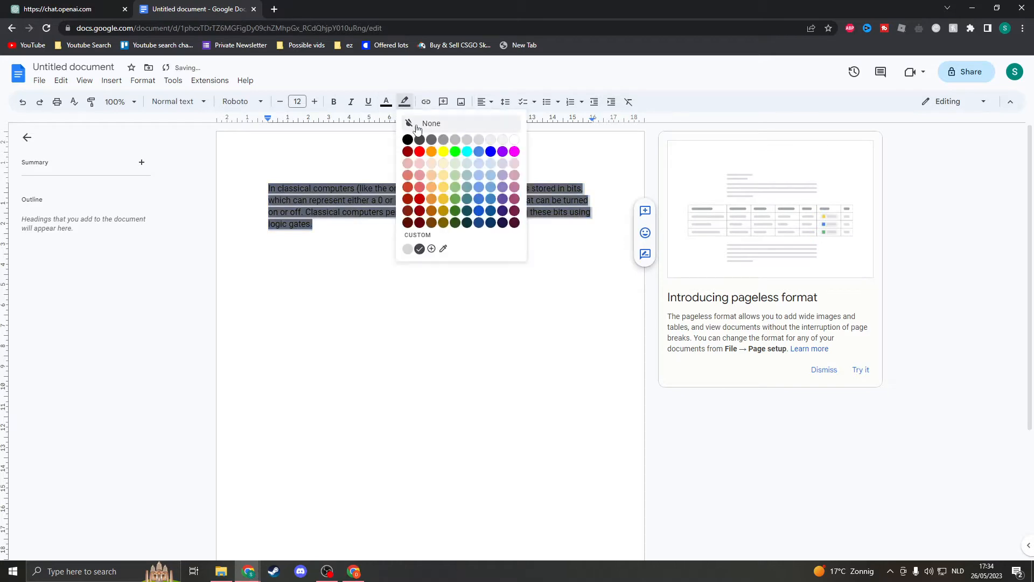
left_click(431, 123)
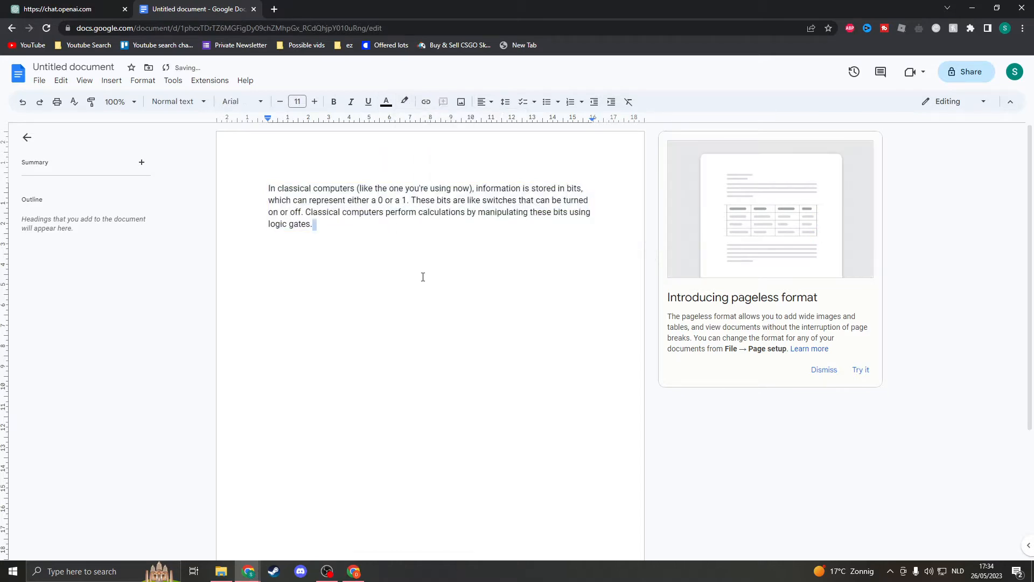
left_click(65, 8)
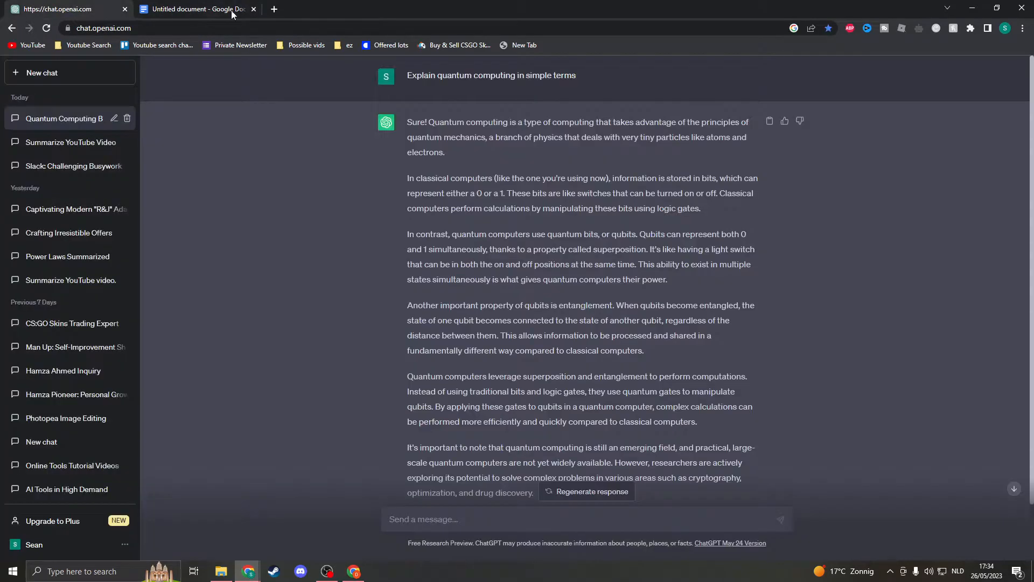
Select the classical computers paragraph in ChatGPT again and copy it.
left_click_drag(515, 193, 700, 208)
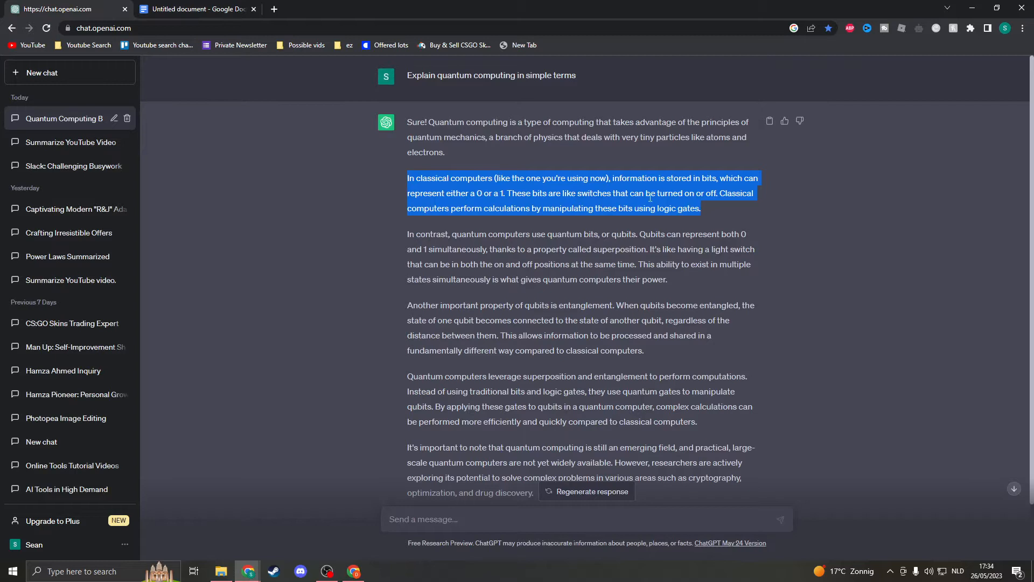
left_click(402, 178)
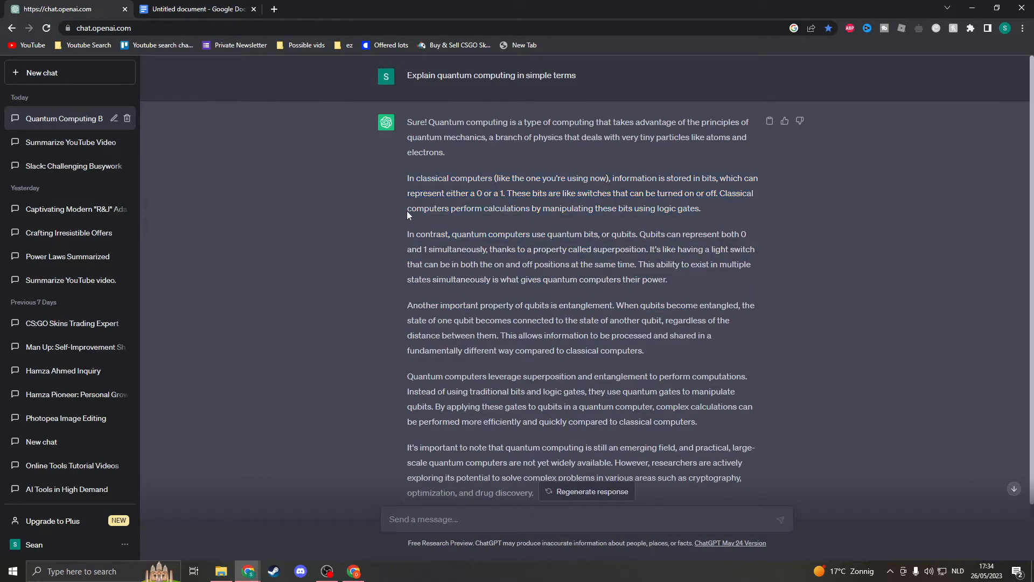
left_click_drag(408, 122, 668, 280)
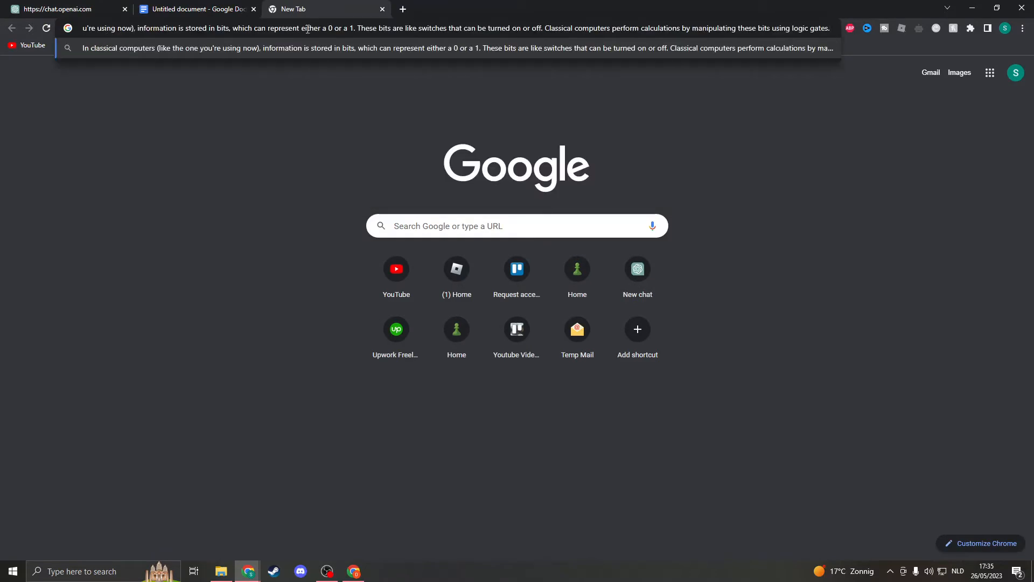
left_click(196, 9)
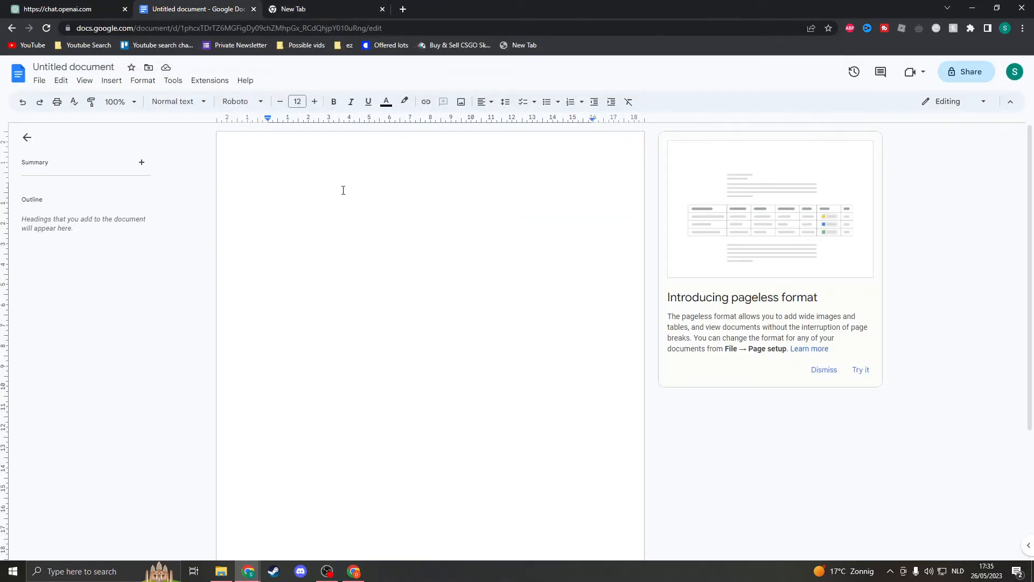
Paste the paragraph into the Doc as plain text and the full answer into Notepad.
type("In classical computers (like the one you're using now), information is stored in bits, which can represent either a 0 or a 1. These bits are like switches that can be turned on or off. Classical computers perform calculations by manipulating these bits using logic gates.")
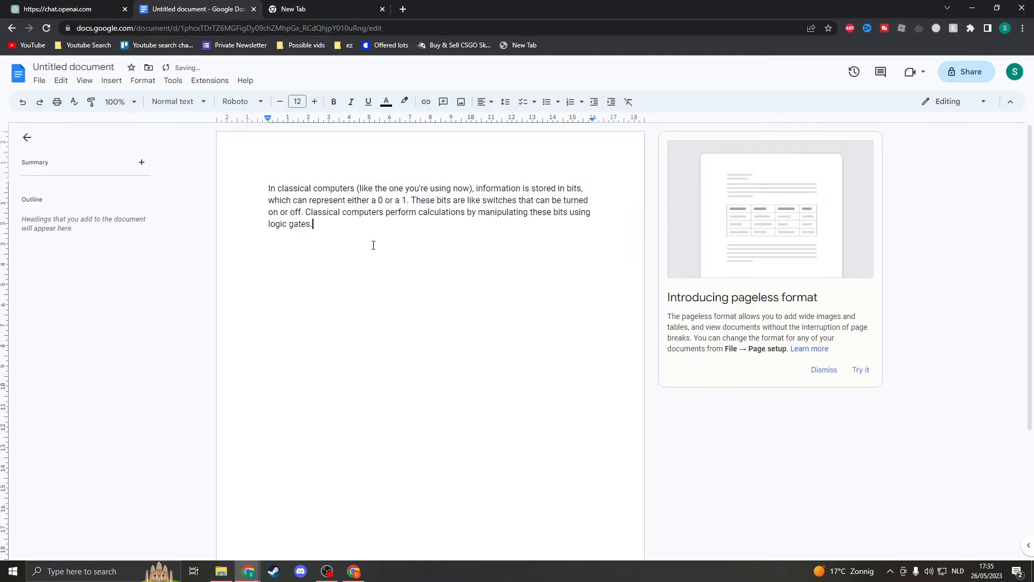
left_click(64, 9)
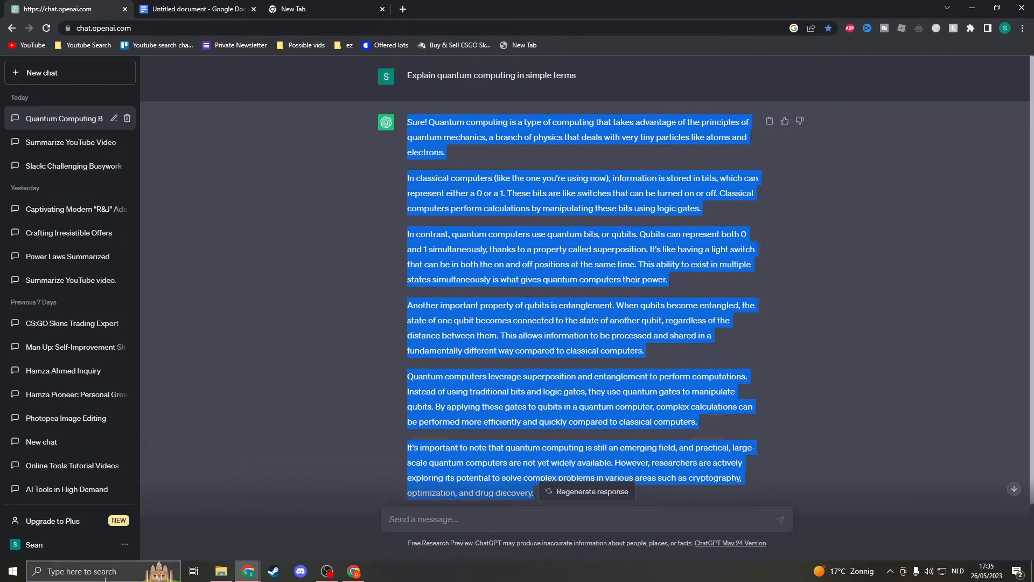
type("txt")
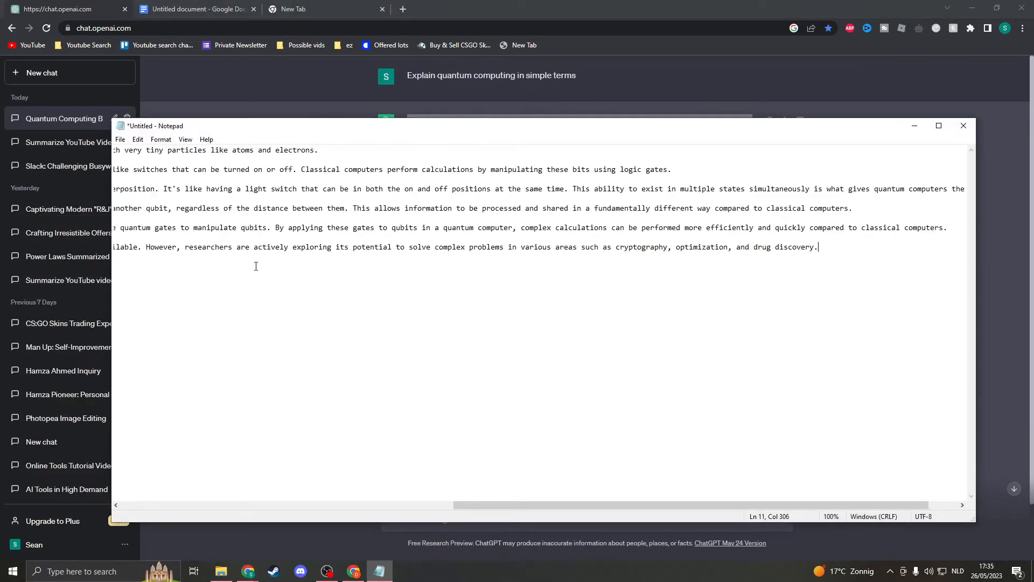
left_click(296, 9)
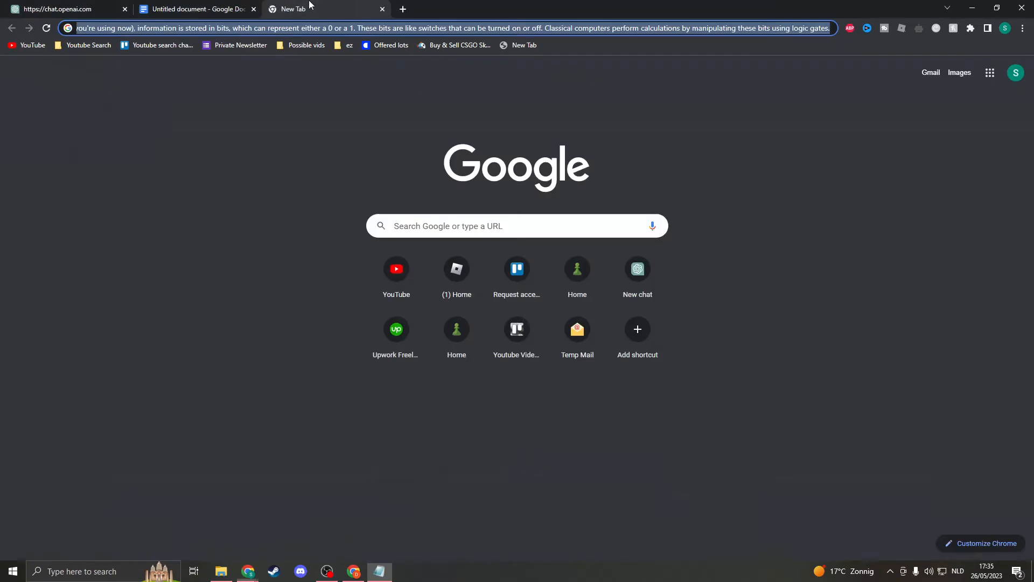
Search 'online text editor' in a new Chrome tab.
left_click(195, 9)
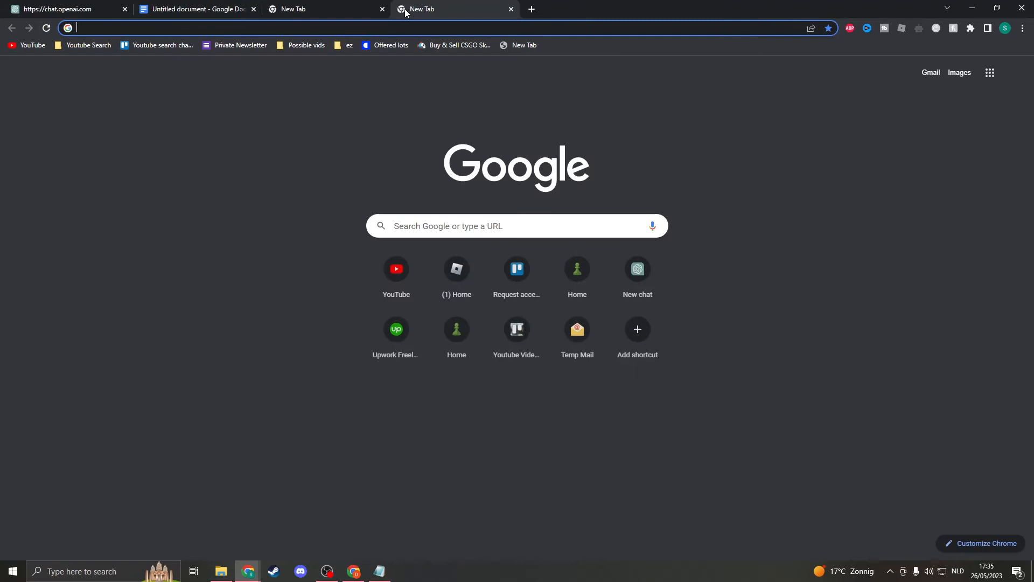
type("onmline text")
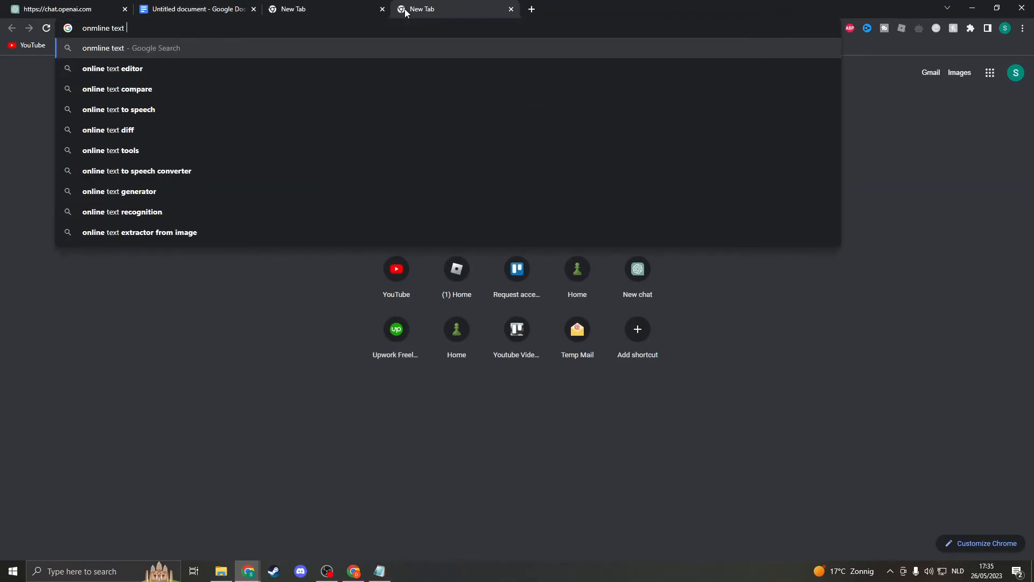
left_click(64, 9)
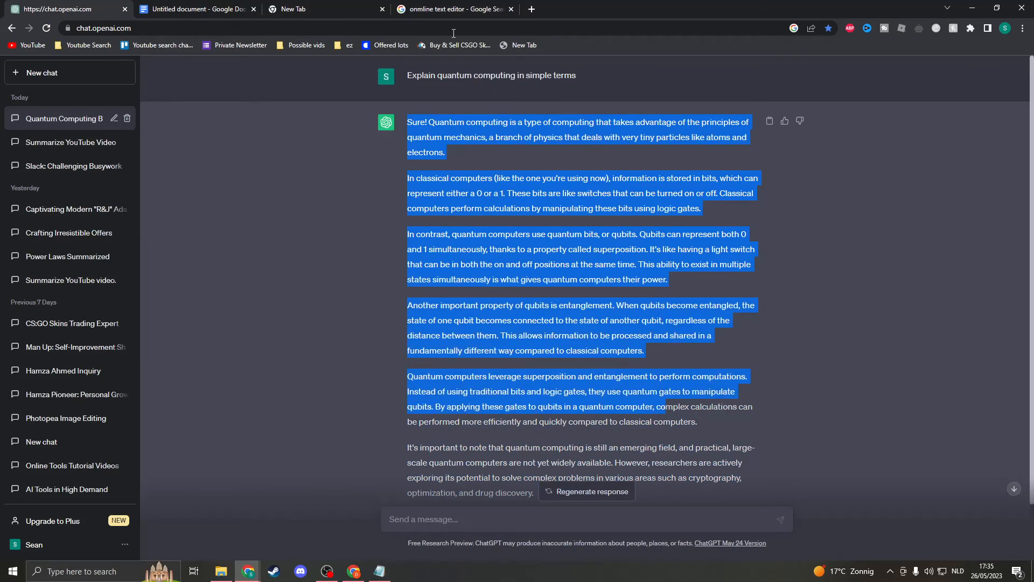
Paste the answer through EditPad into the Google Doc as plain text.
left_click(448, 9)
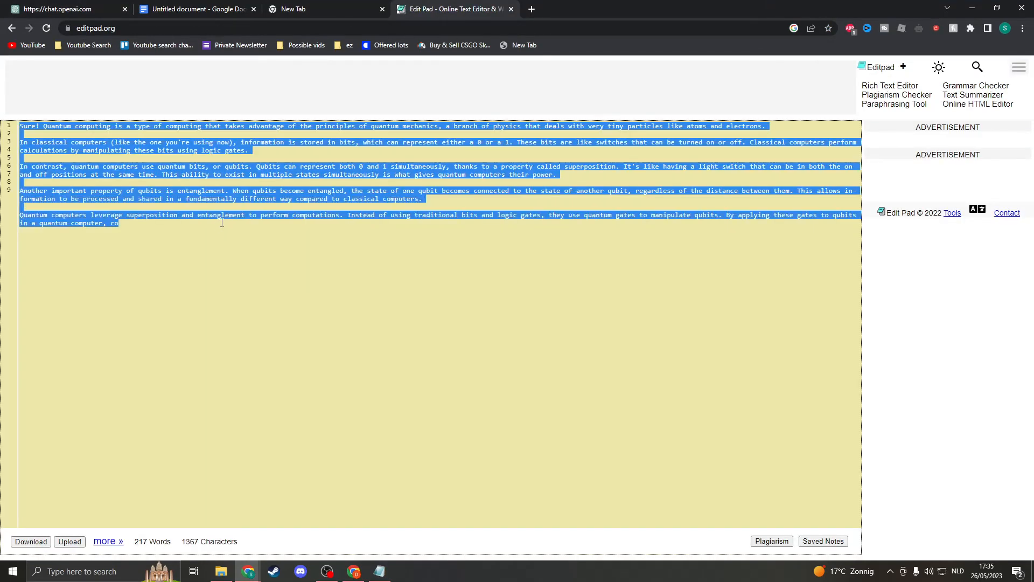
left_click(194, 9)
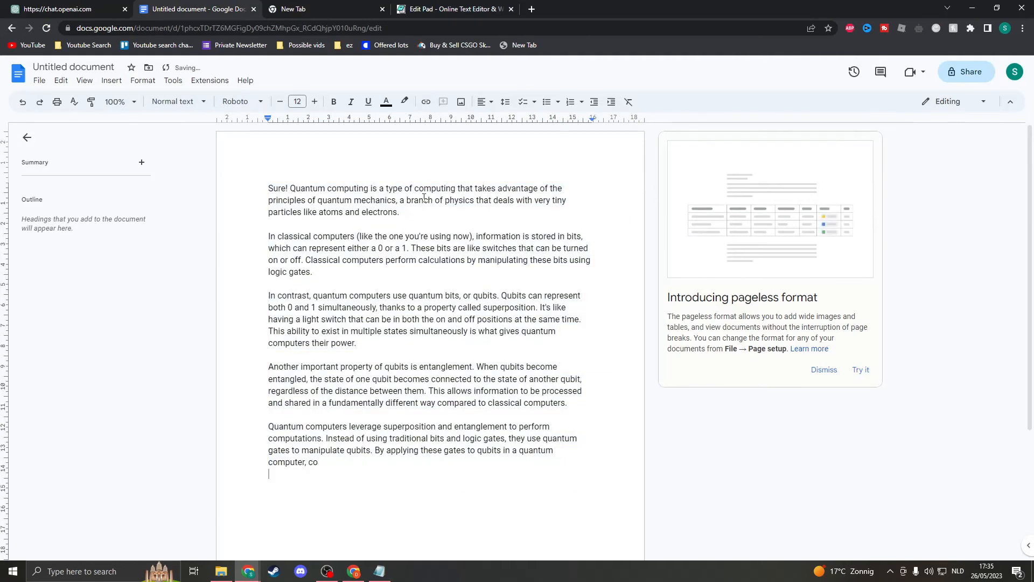